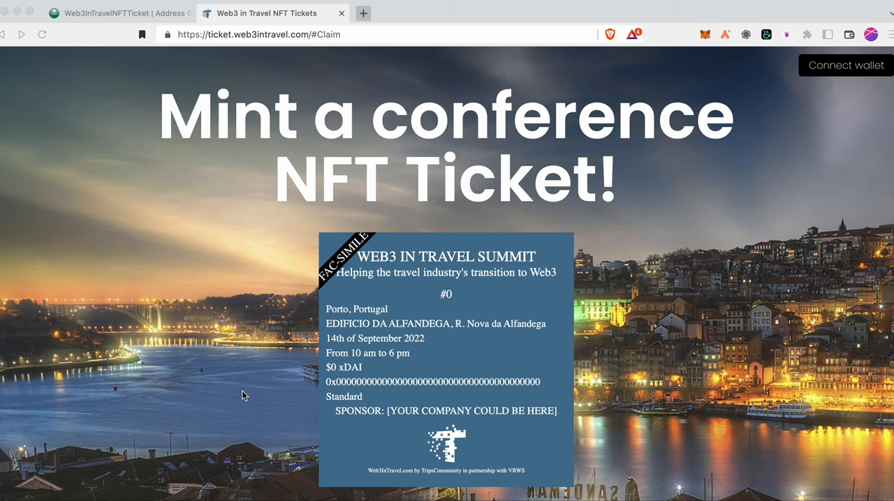
mouse_move(341, 332)
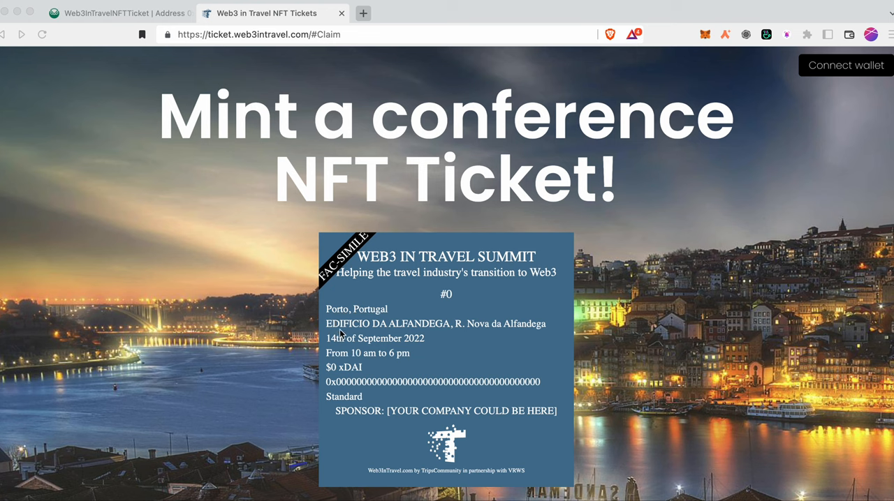
mouse_move(282, 344)
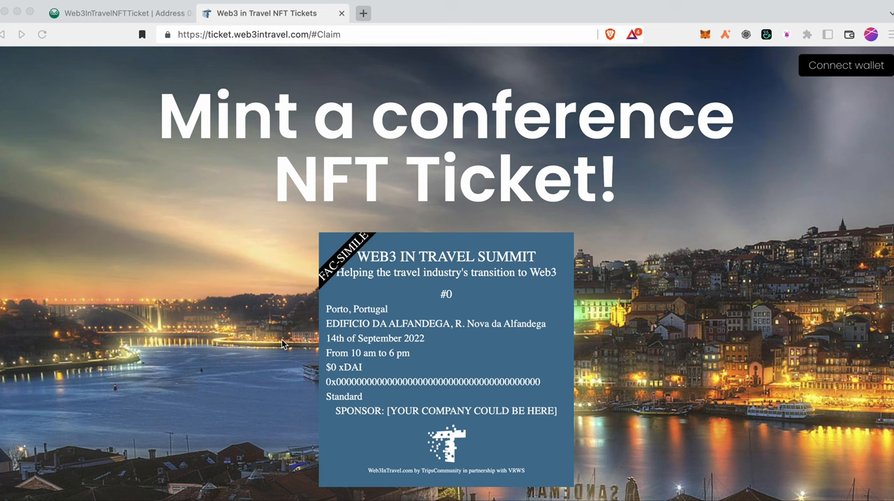
mouse_move(484, 292)
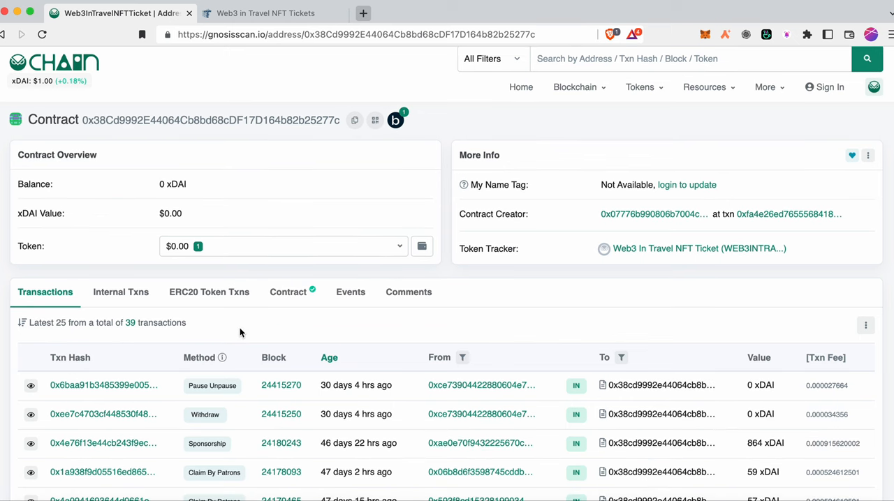
mouse_move(279, 313)
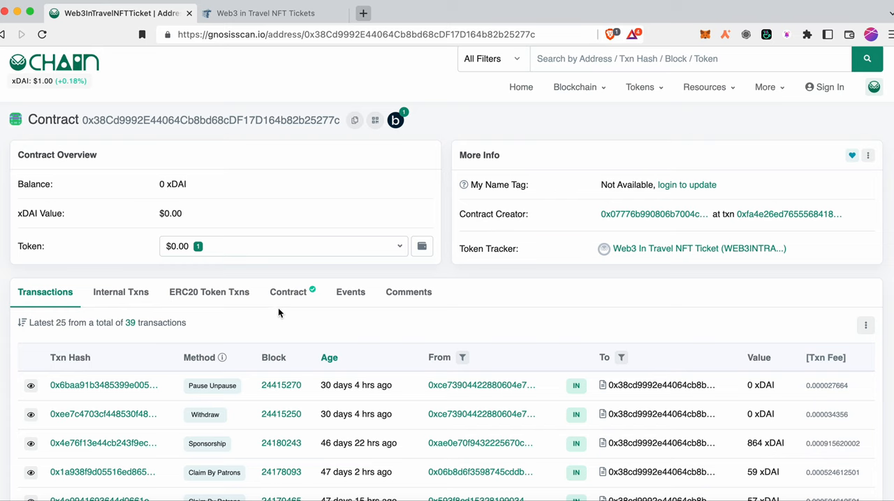
Step: Show the ticket contract's Write Contract functions and connect the MetaMask wallet on the Gnosis network
left_click(288, 292)
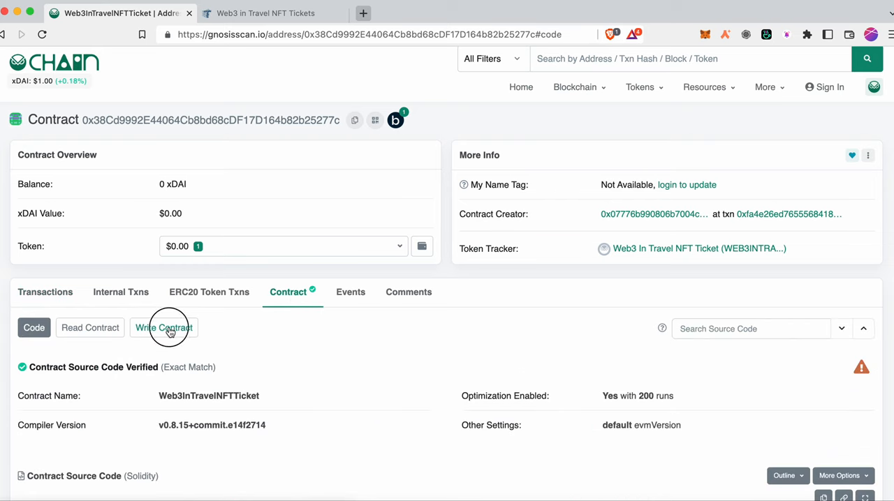
left_click(164, 327)
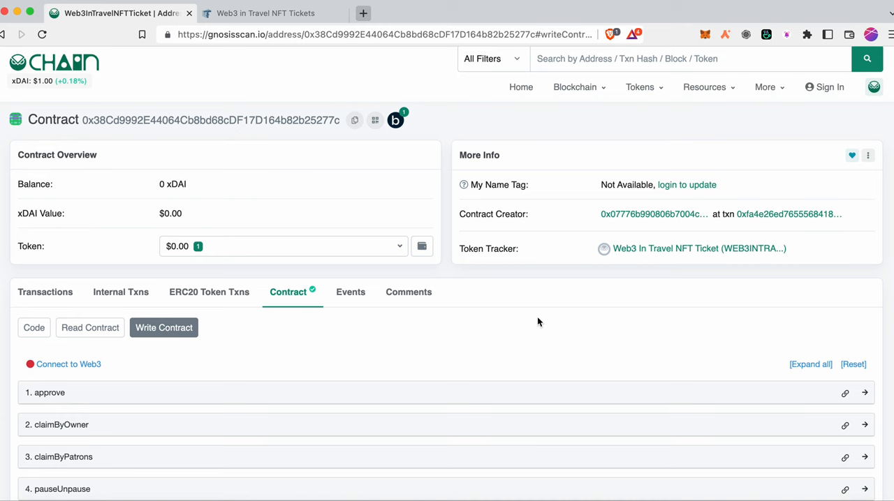
left_click(63, 363)
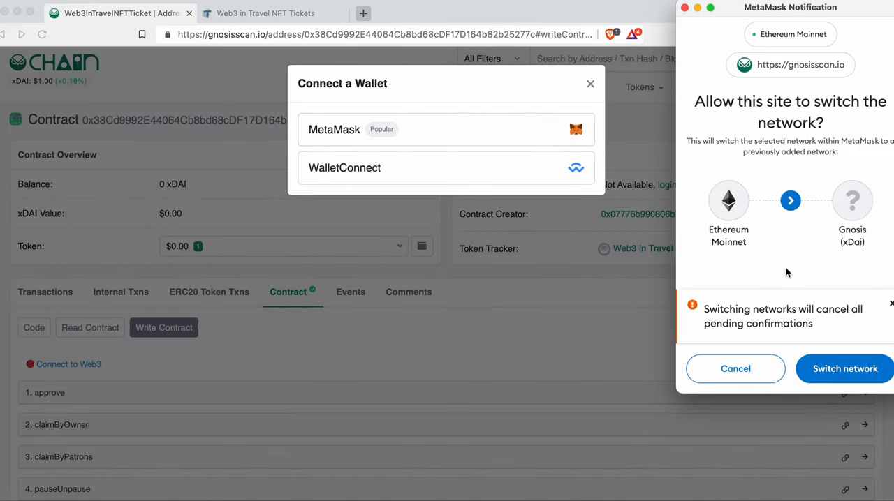
left_click(843, 369)
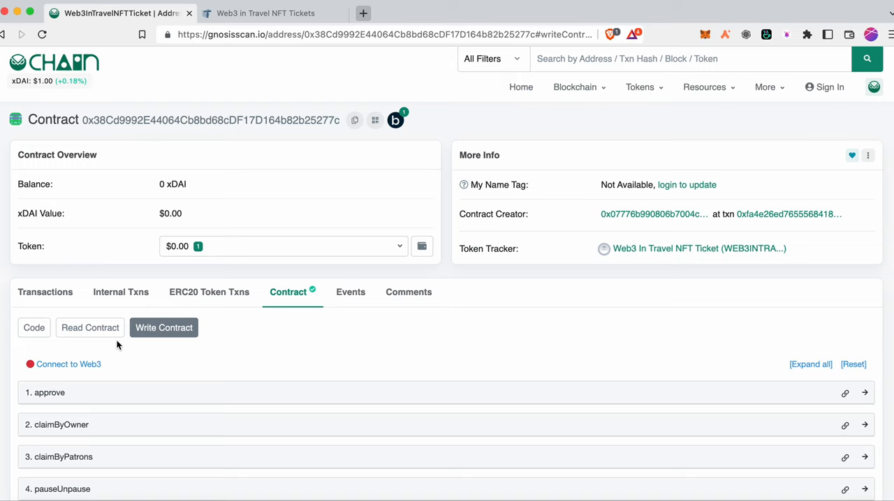
left_click(67, 363)
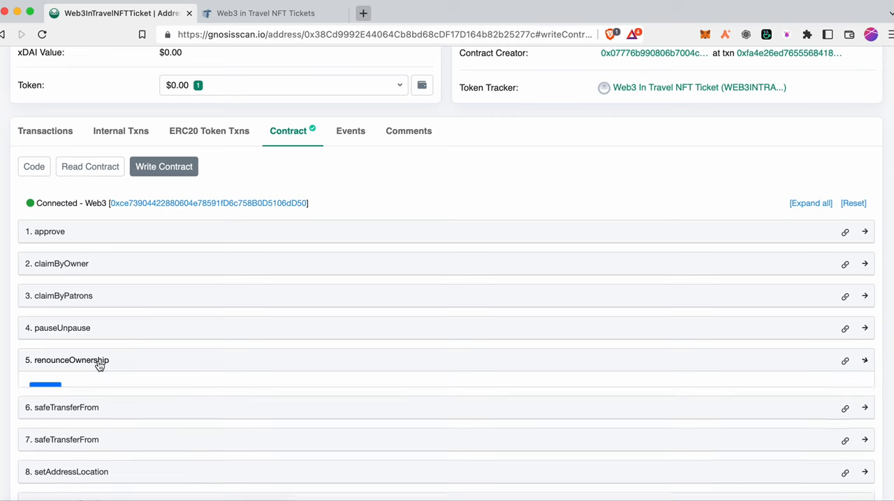
Step: Expand the renounceOwnership function so its Write option is ready to run
left_click(69, 360)
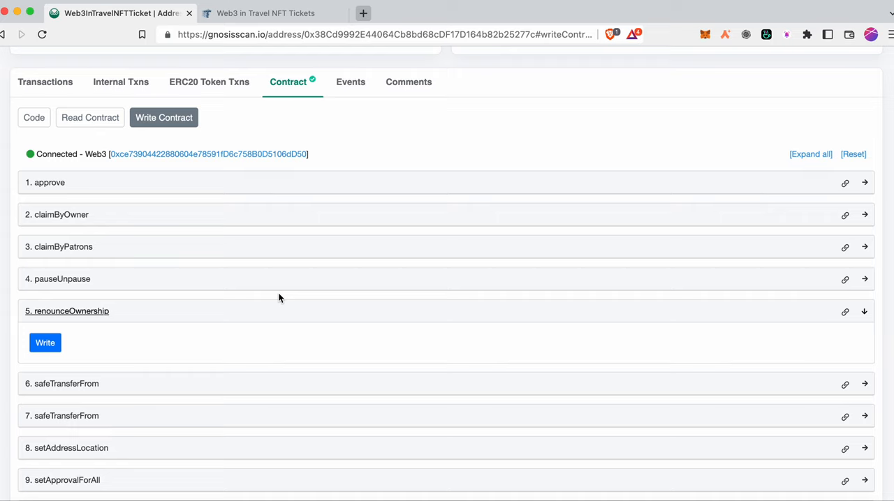
mouse_move(165, 358)
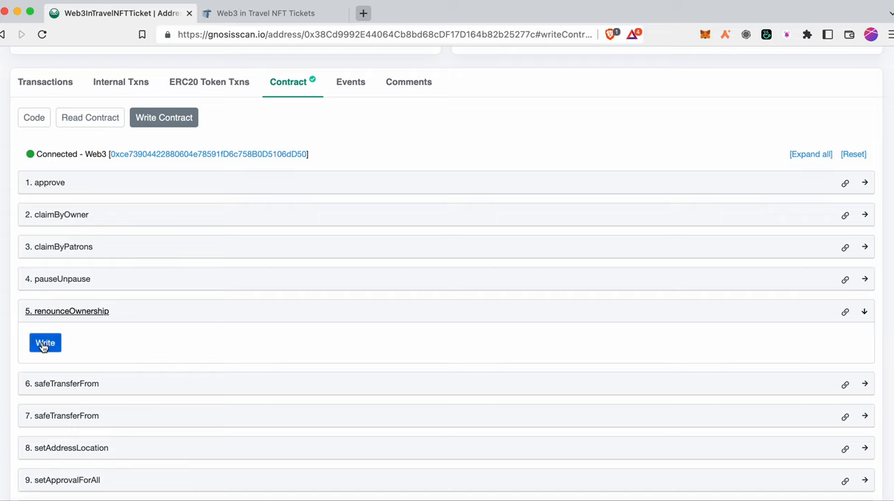
Step: Run renounceOwnership and confirm it in MetaMask with a raised custom gas fee
left_click(45, 344)
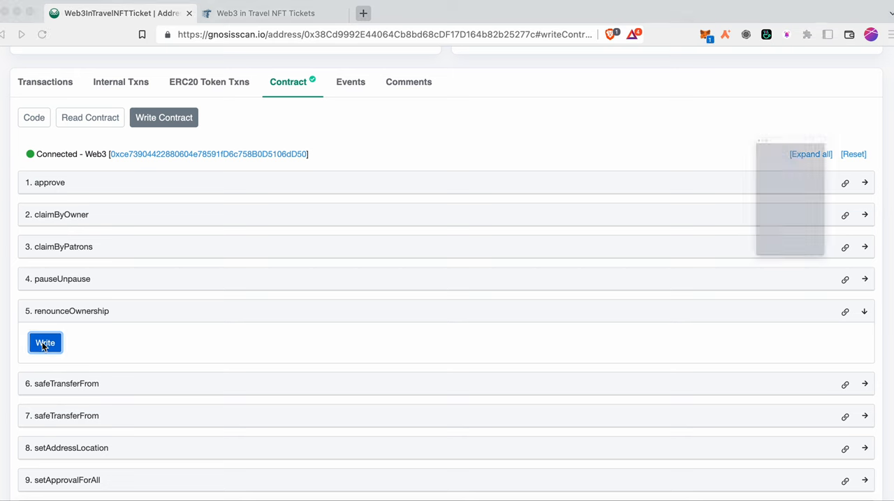
left_click(45, 344)
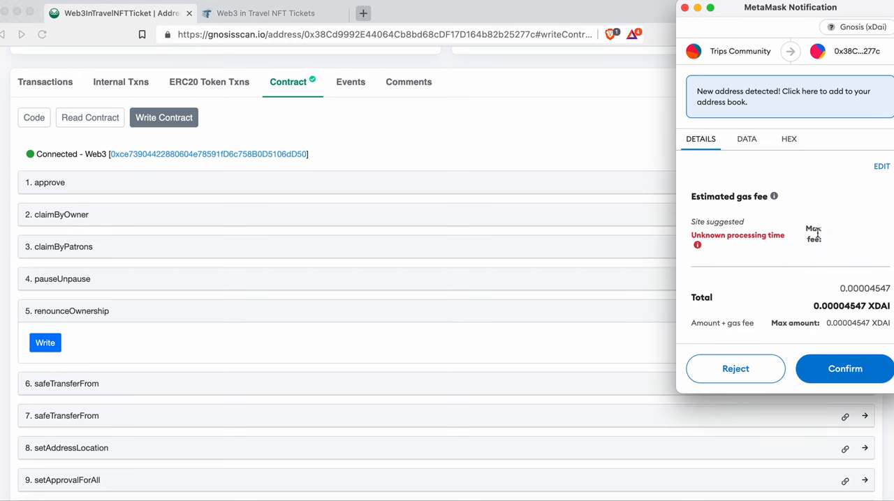
left_click(881, 167)
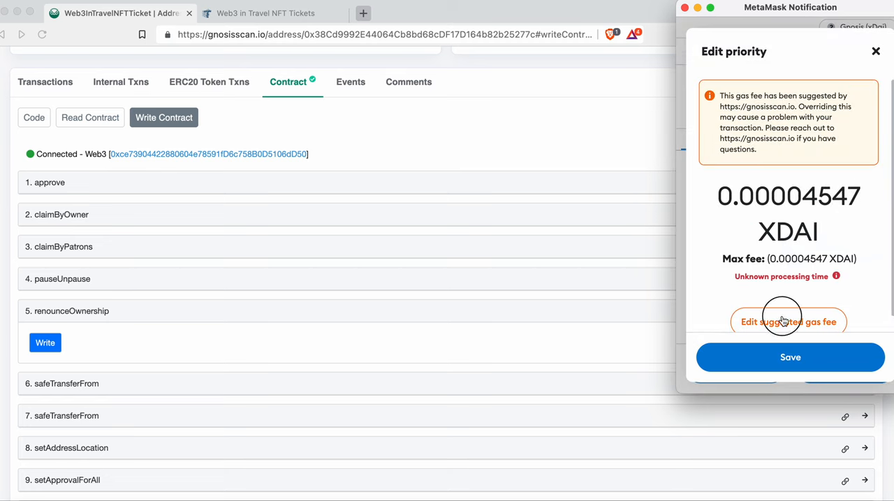
left_click(788, 322)
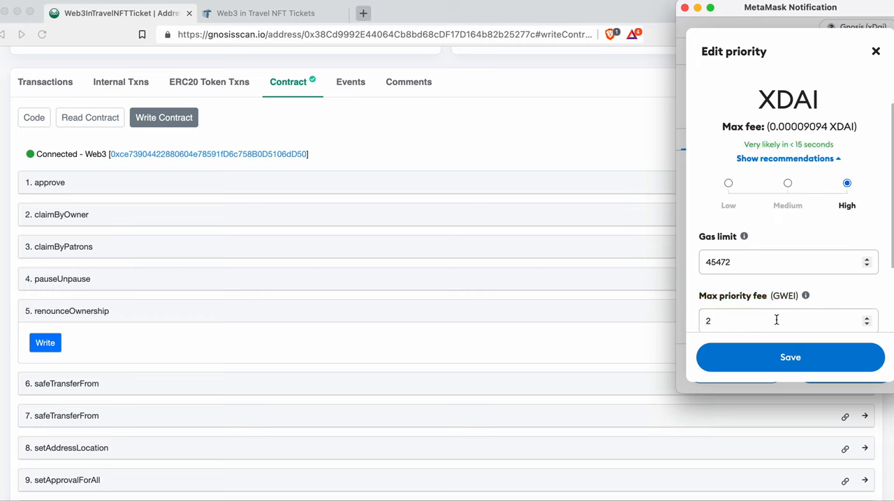
left_click(791, 358)
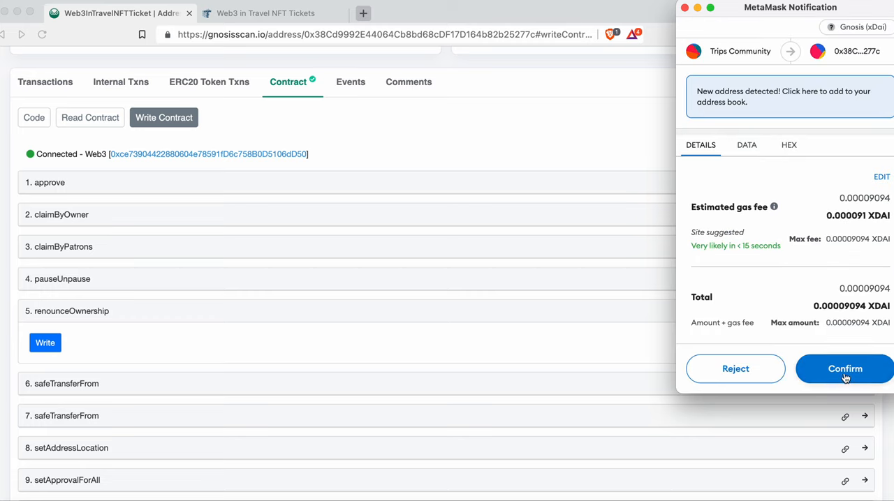
left_click(844, 369)
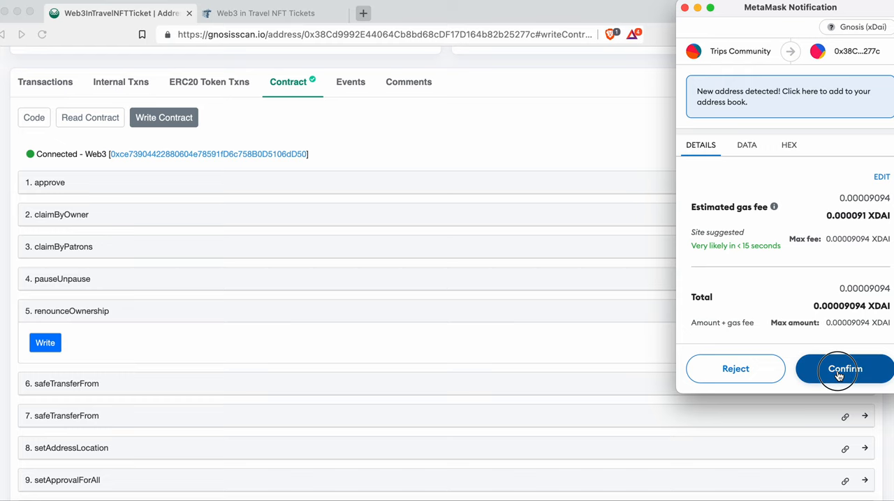
left_click(844, 369)
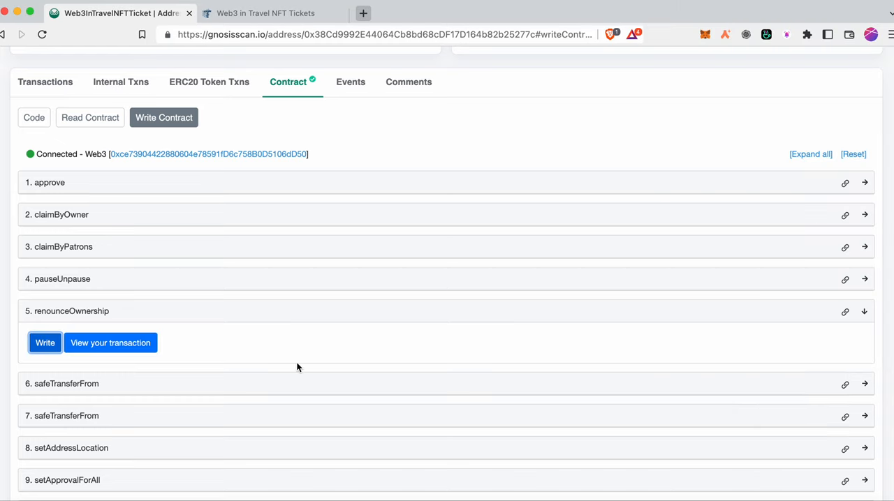
mouse_move(293, 364)
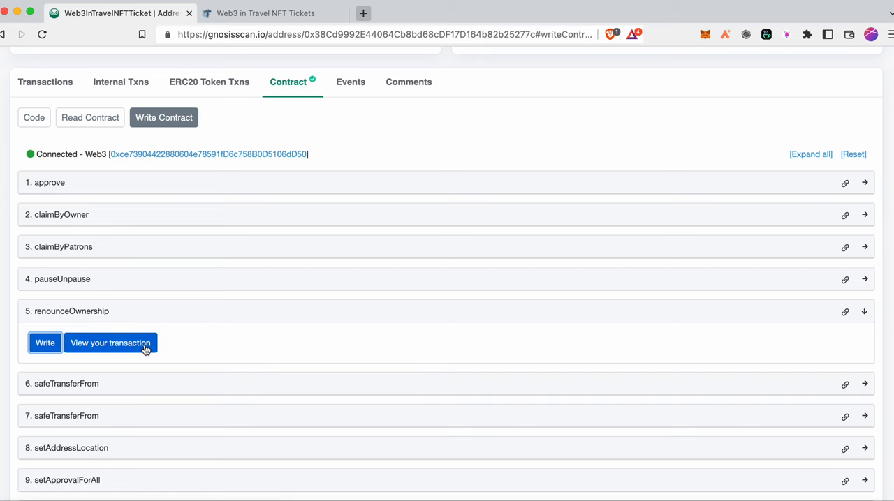
Step: View the submitted renounceOwnership transaction in a new tab
left_click(110, 344)
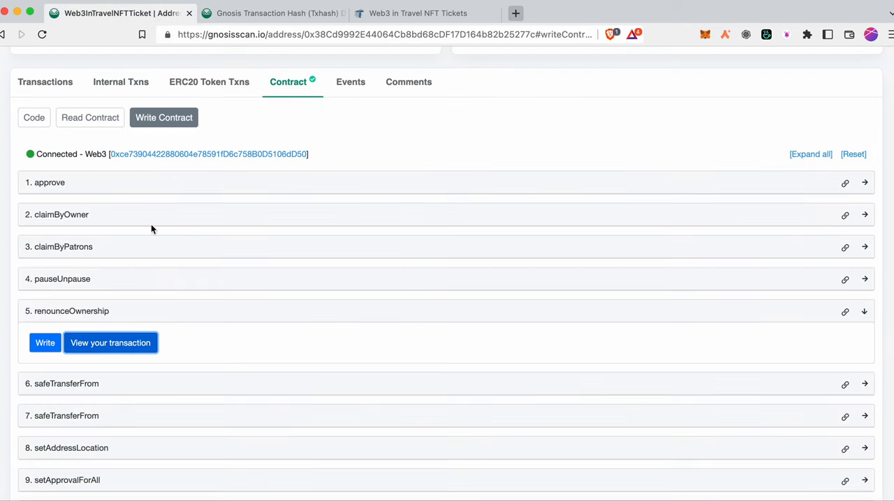
Step: Expand 14. owner under Read Contract to confirm it returns the zero address
left_click(90, 117)
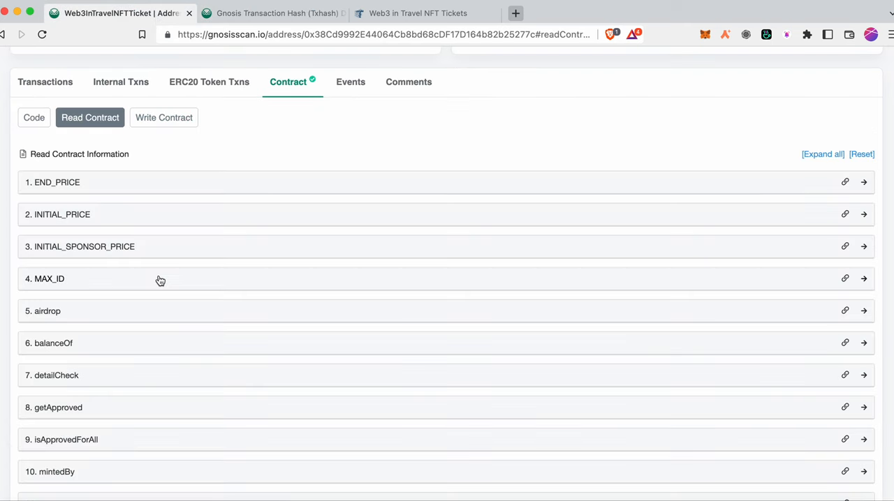
scroll("down", 3)
type("owner")
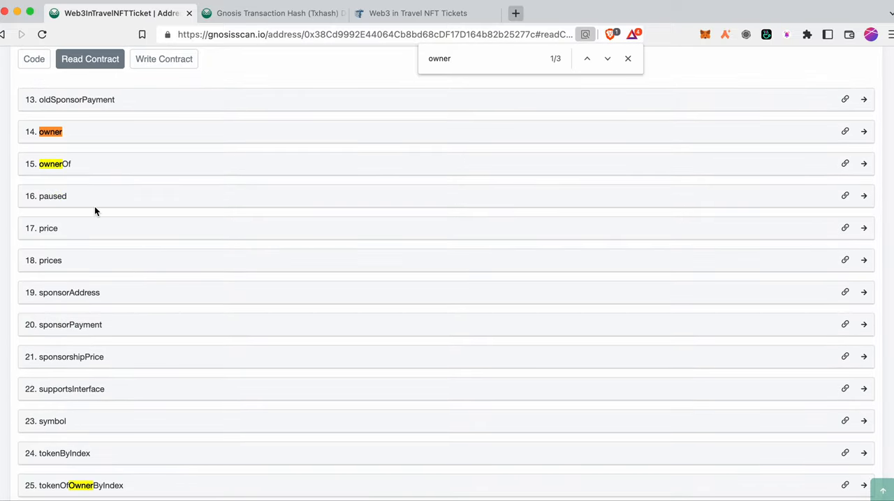
left_click(50, 131)
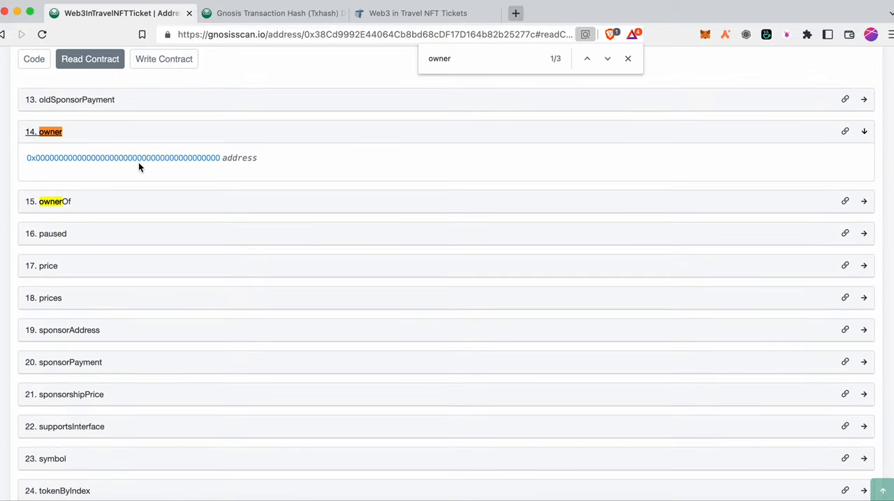
mouse_move(159, 158)
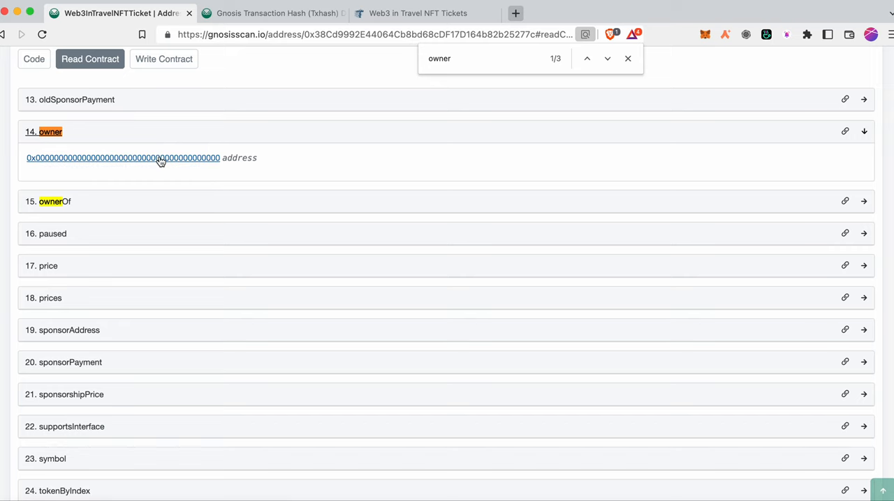
scroll("down", 3)
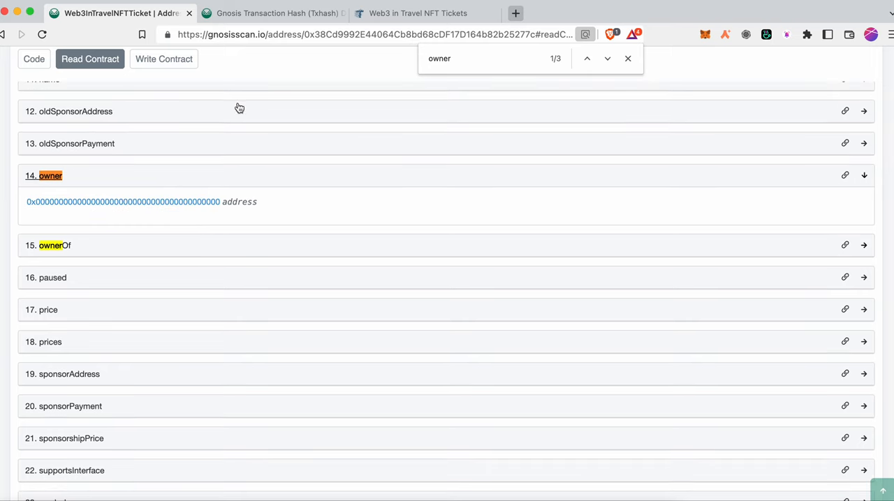
Step: View the sample conference NFT ticket on the Web3inTravel site, then return to GnosisScan
left_click(418, 13)
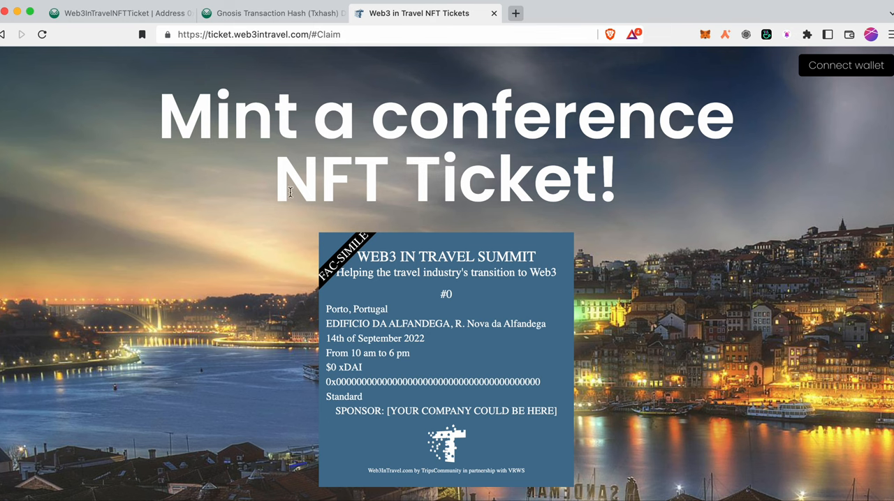
mouse_move(201, 232)
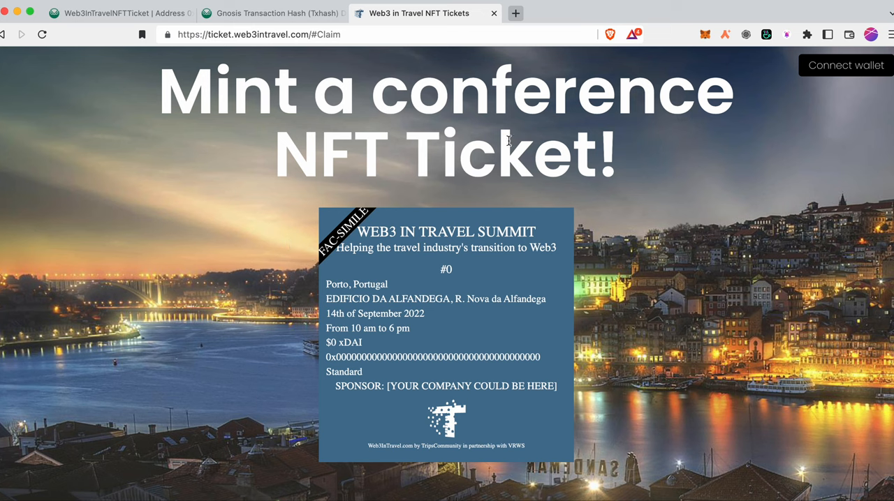
mouse_move(496, 141)
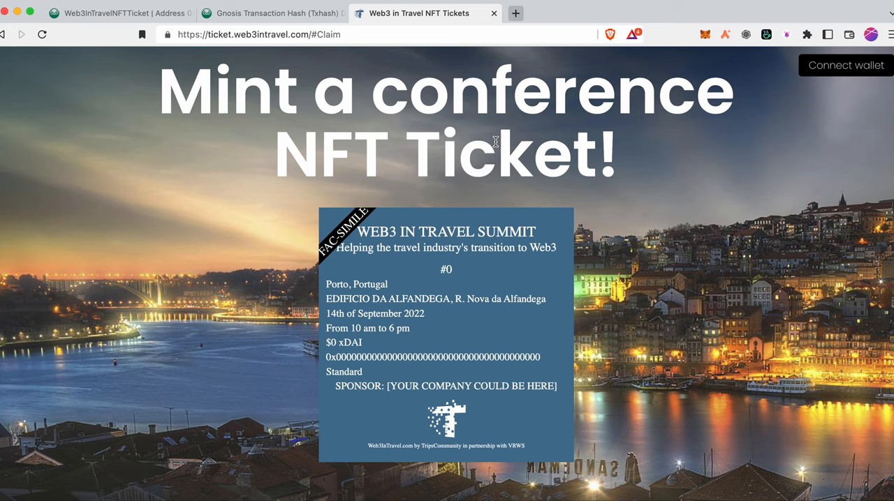
mouse_move(508, 183)
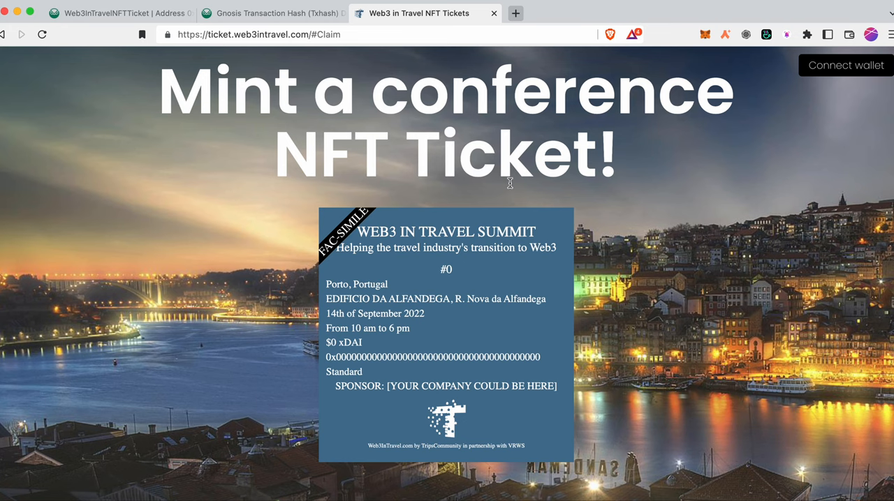
left_click(115, 13)
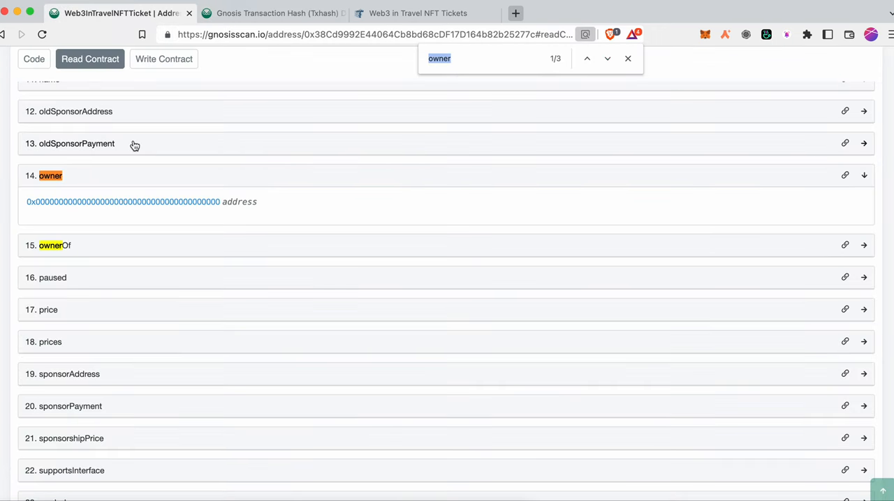
Step: Search the page for 'renc' and show renounceOwnership under Write Contract again
type("renc")
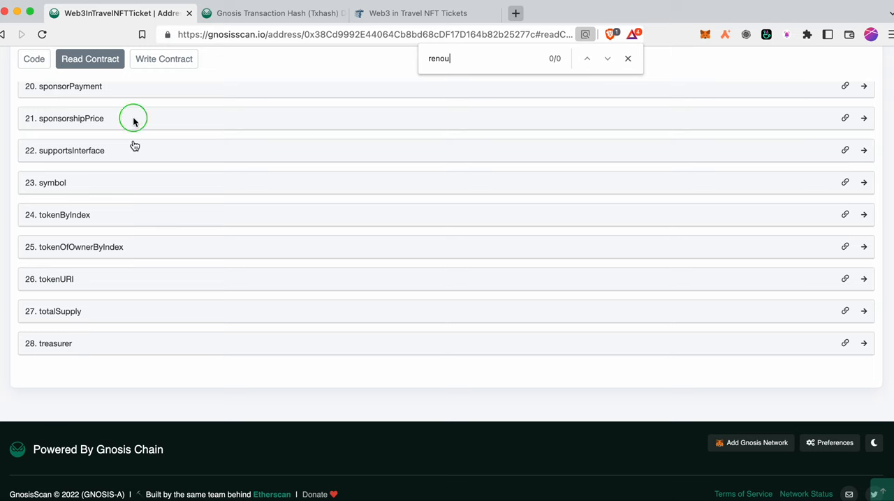
left_click(165, 58)
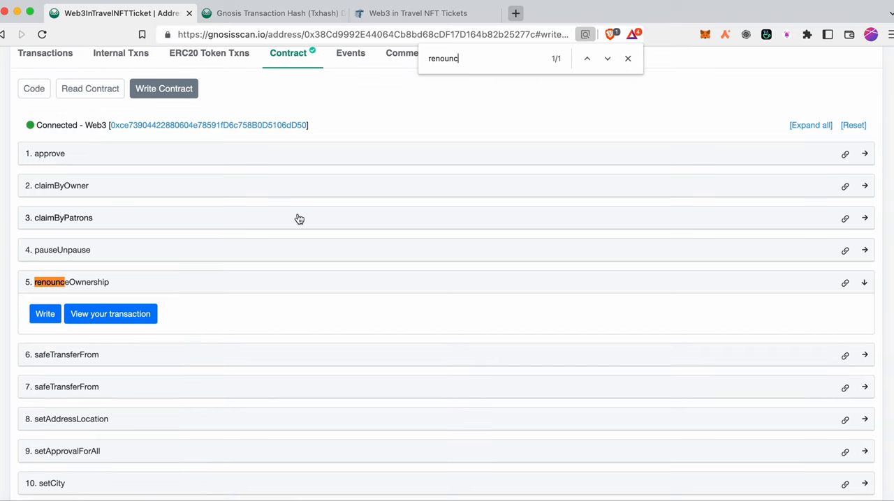
scroll("down", 3)
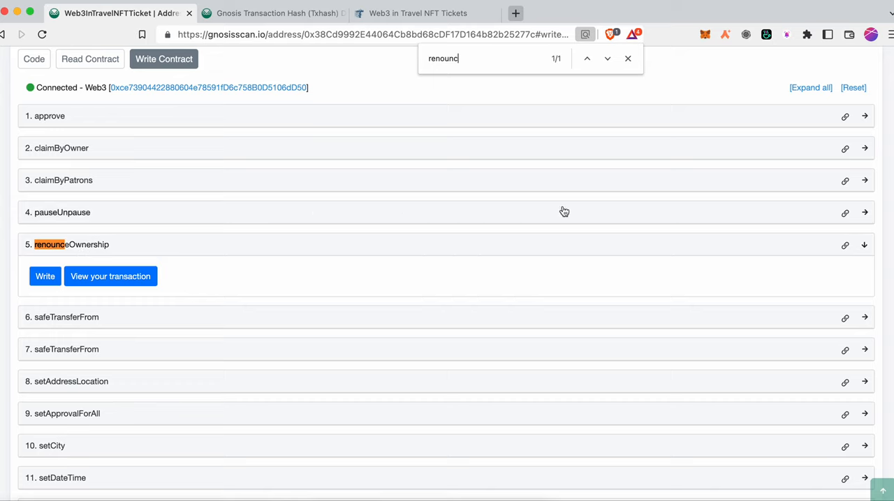
mouse_move(100, 244)
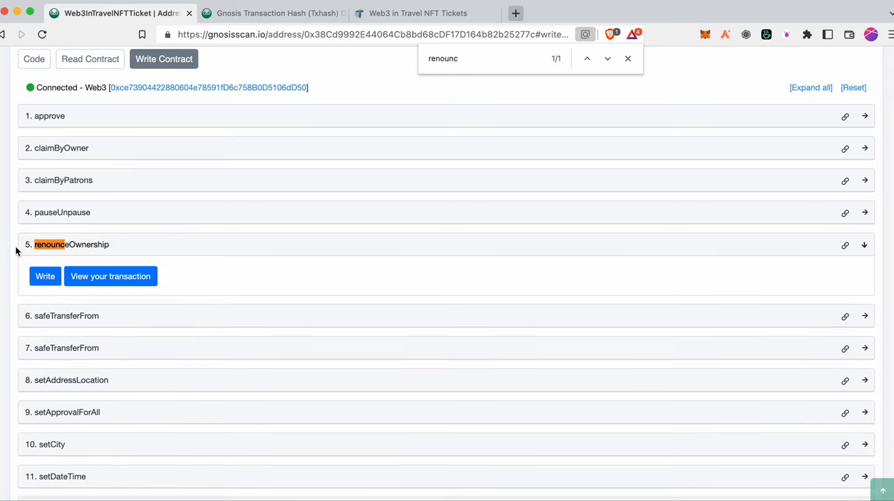
mouse_move(126, 252)
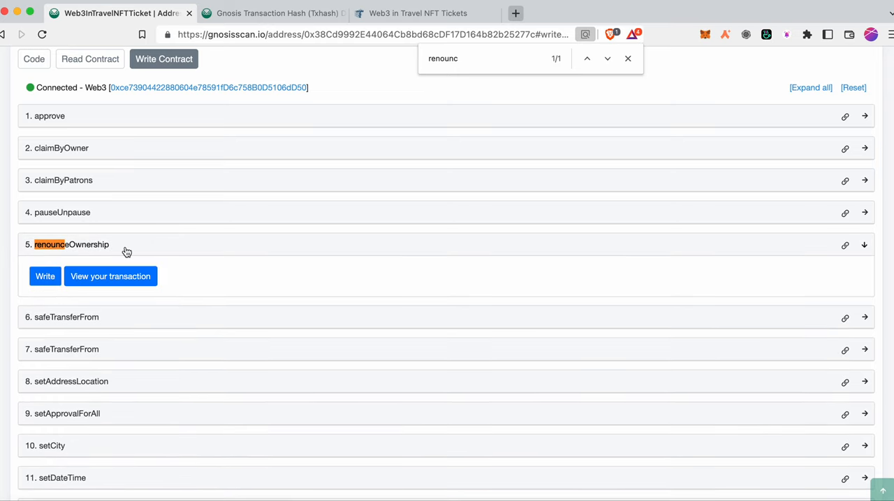
mouse_move(221, 276)
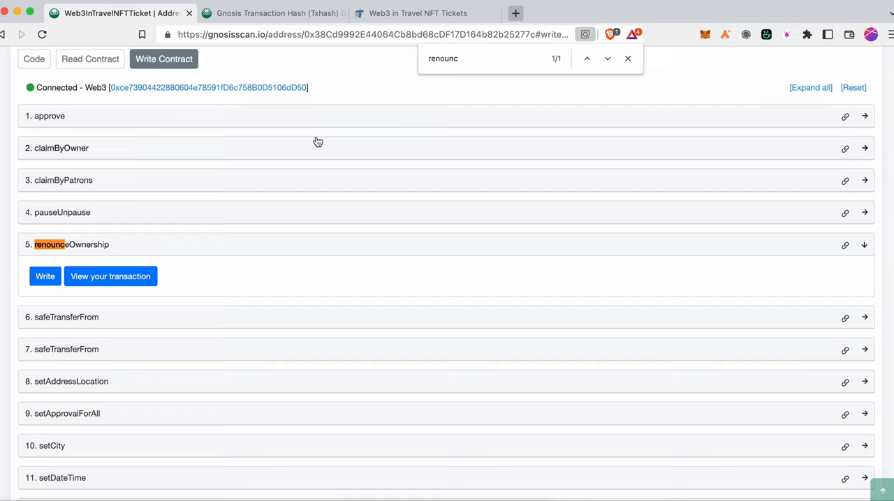
mouse_move(540, 84)
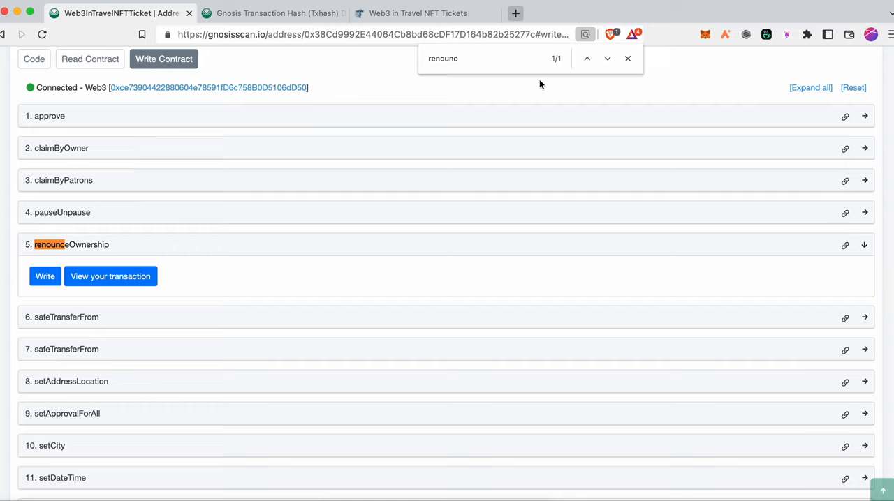